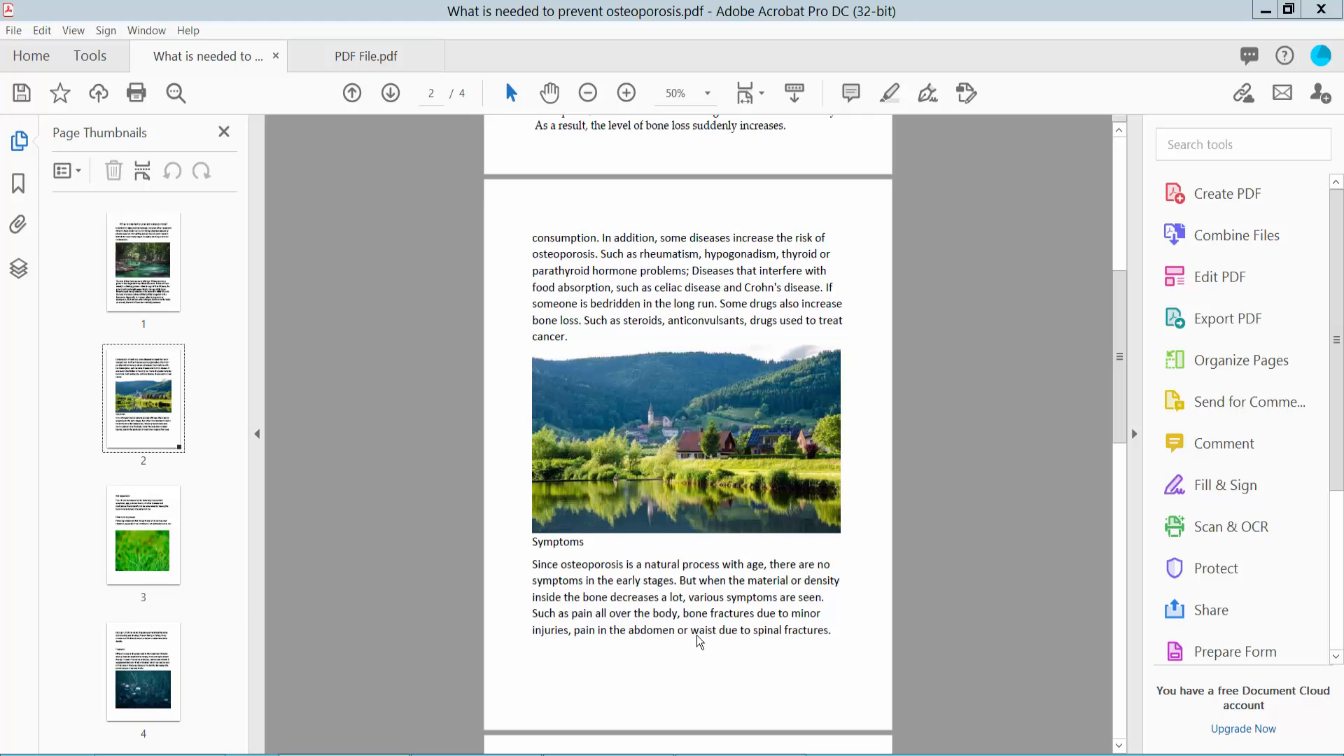
mouse_move(839, 43)
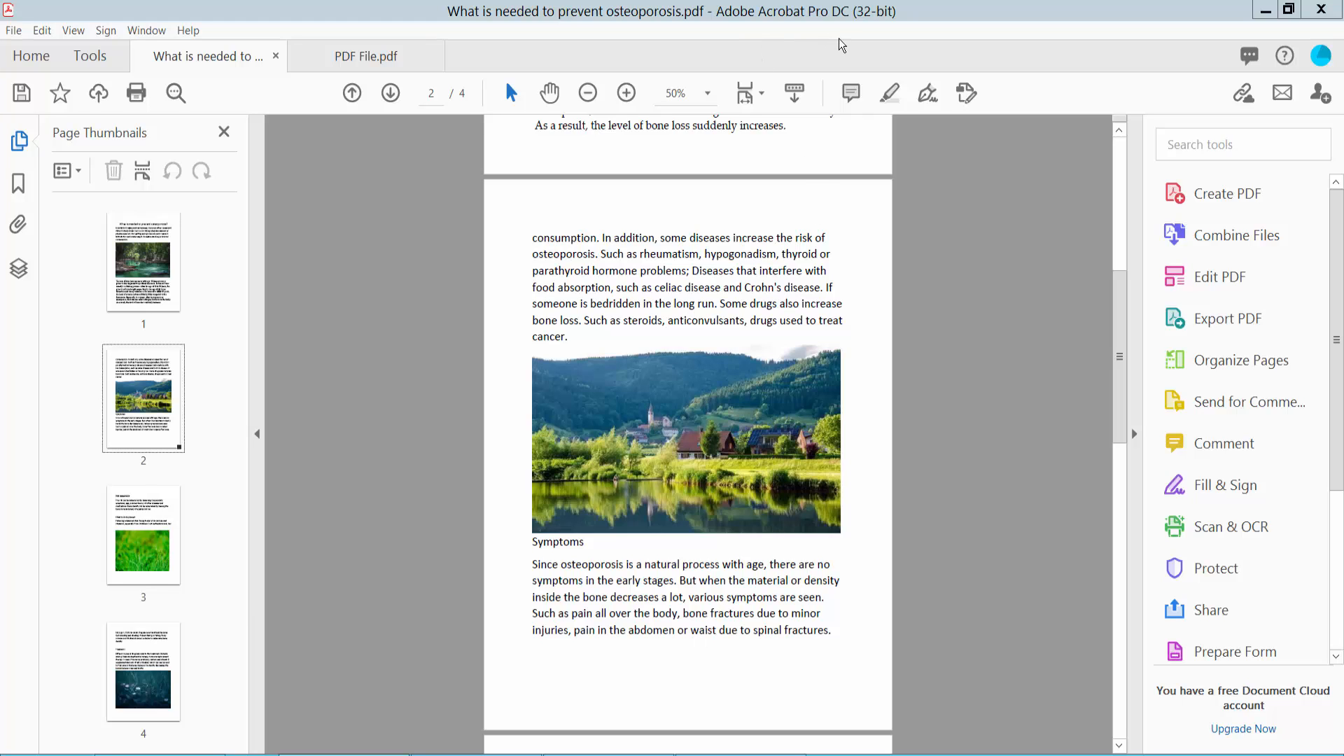
mouse_move(843, 316)
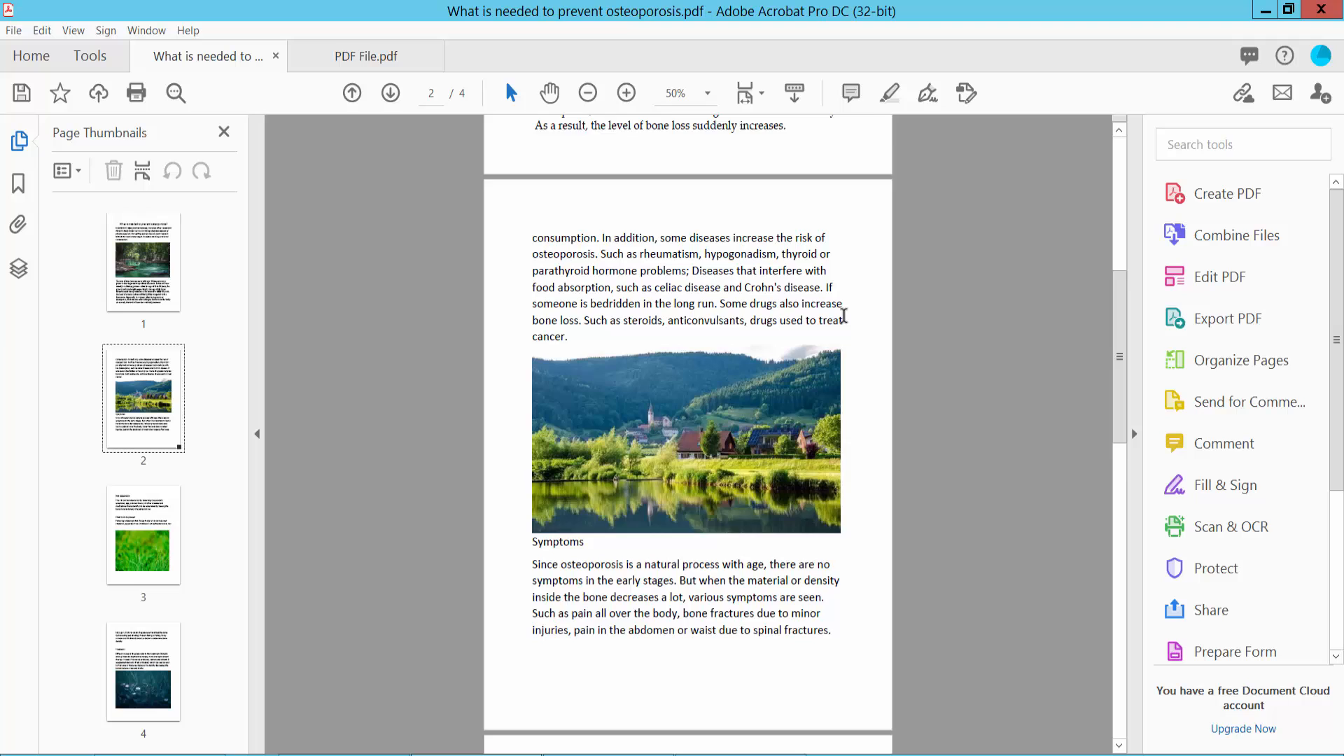
Step: Switch the osteoporosis PDF into Edit PDF mode and copy the paragraph above the landscape photo
scroll(down, 3)
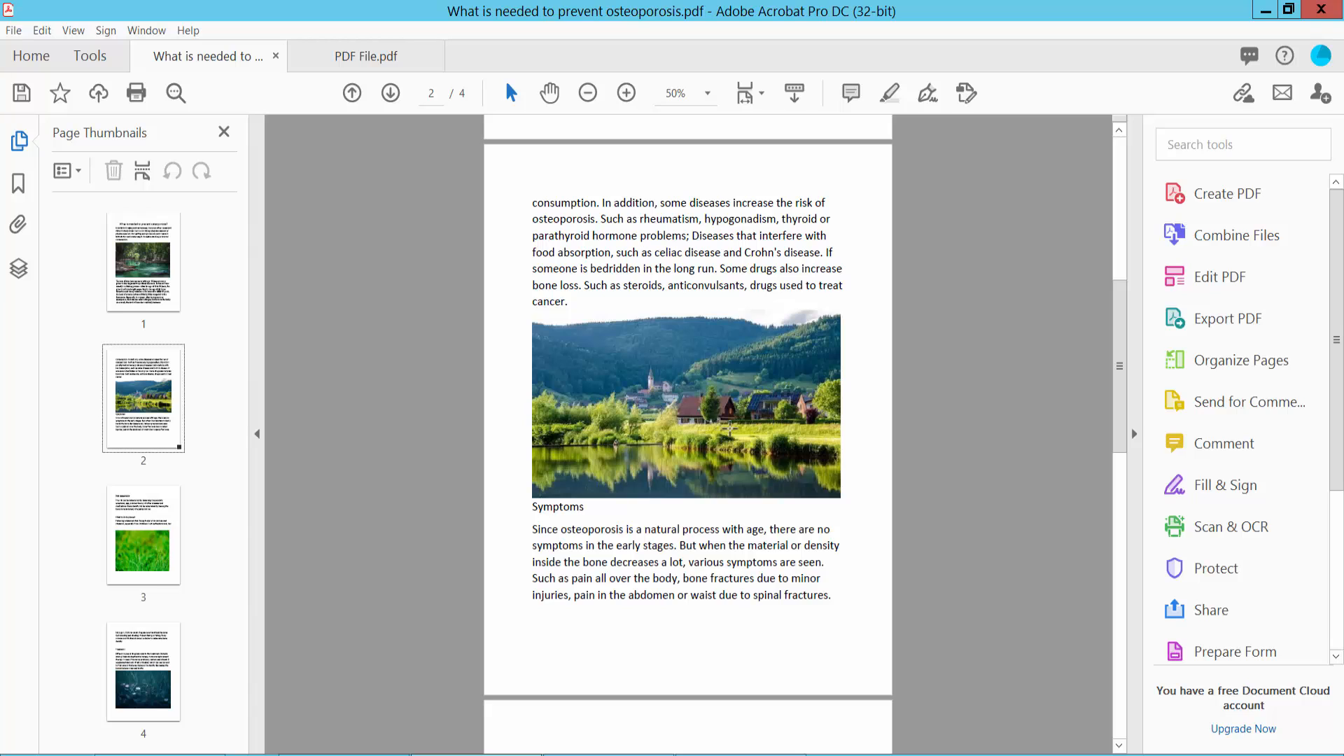
mouse_move(1216, 285)
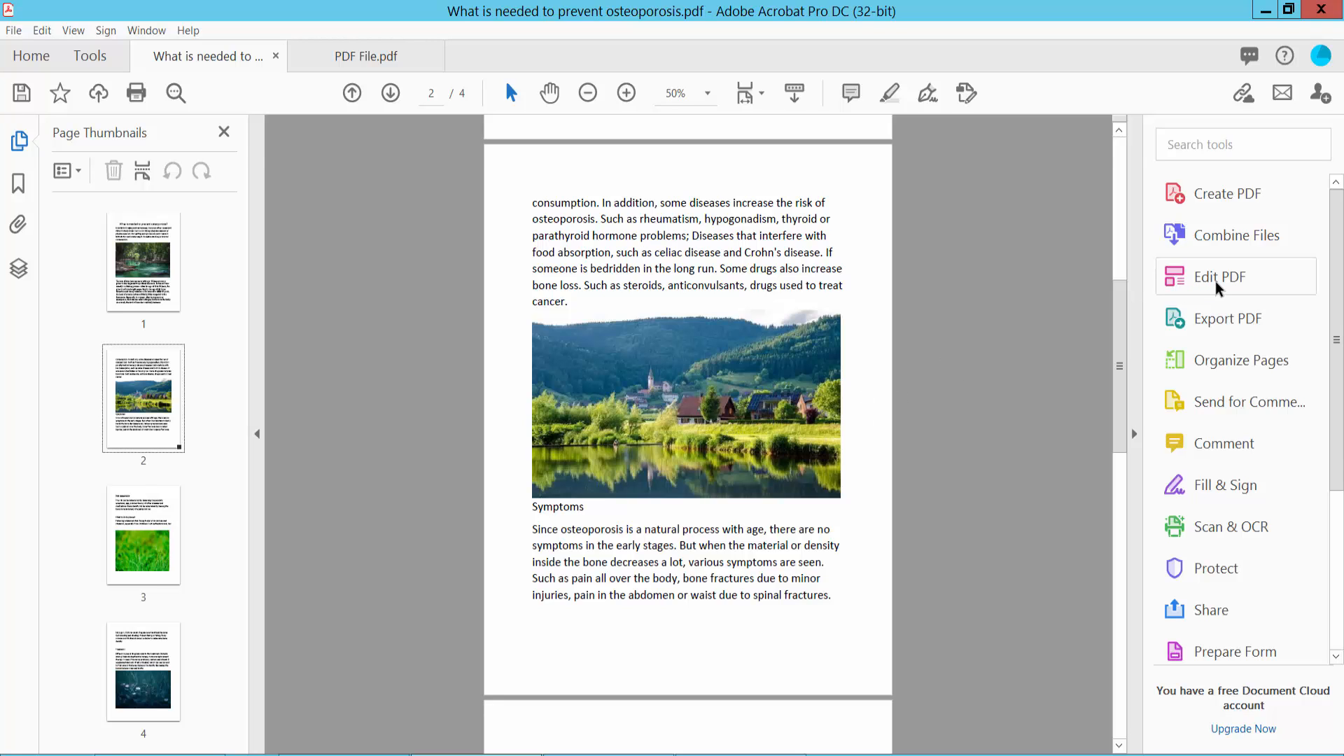
click(1217, 275)
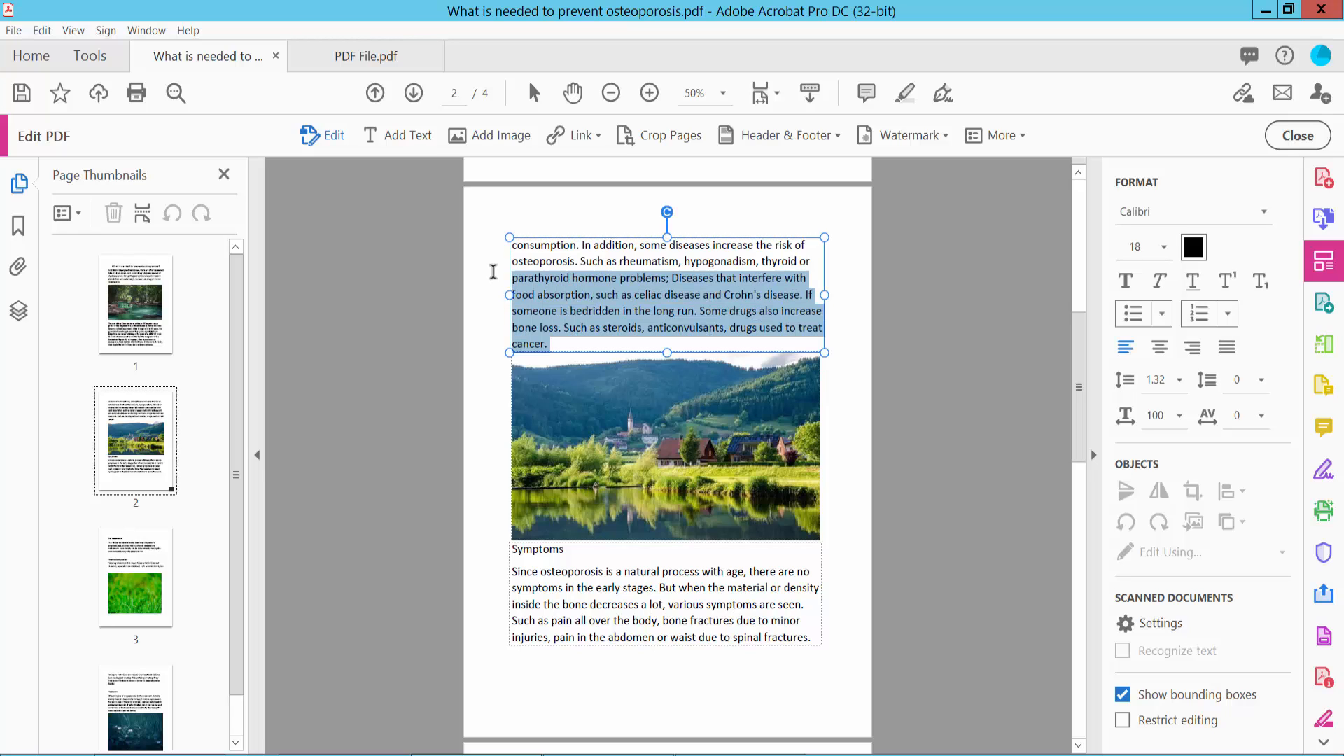
right_click(578, 288)
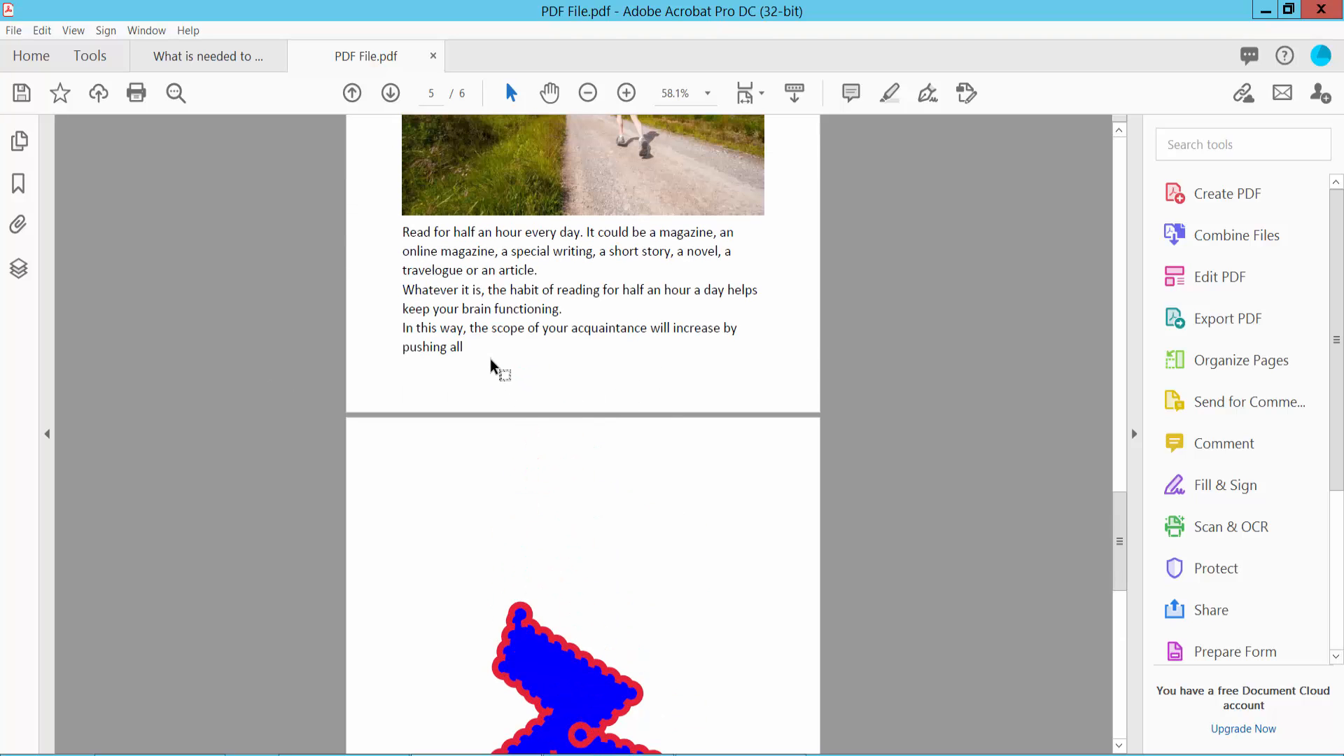
mouse_move(476, 347)
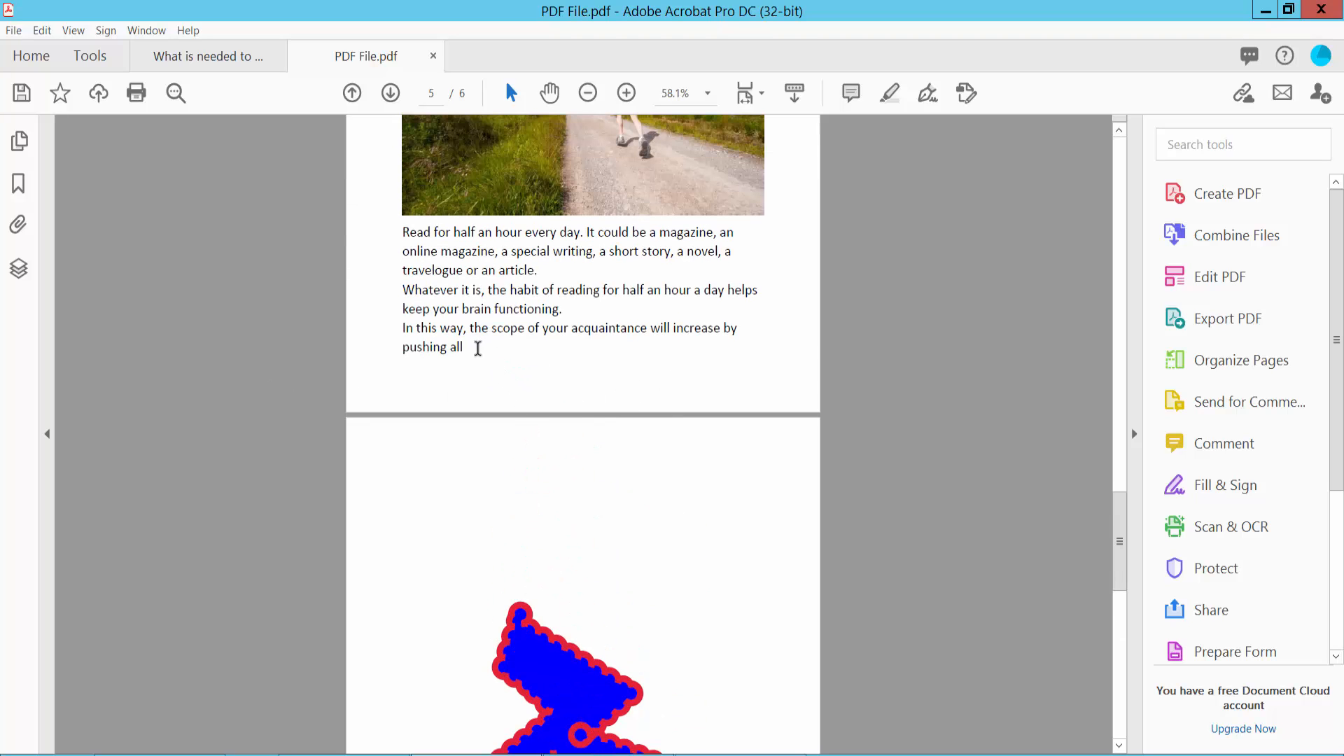
mouse_move(1235, 276)
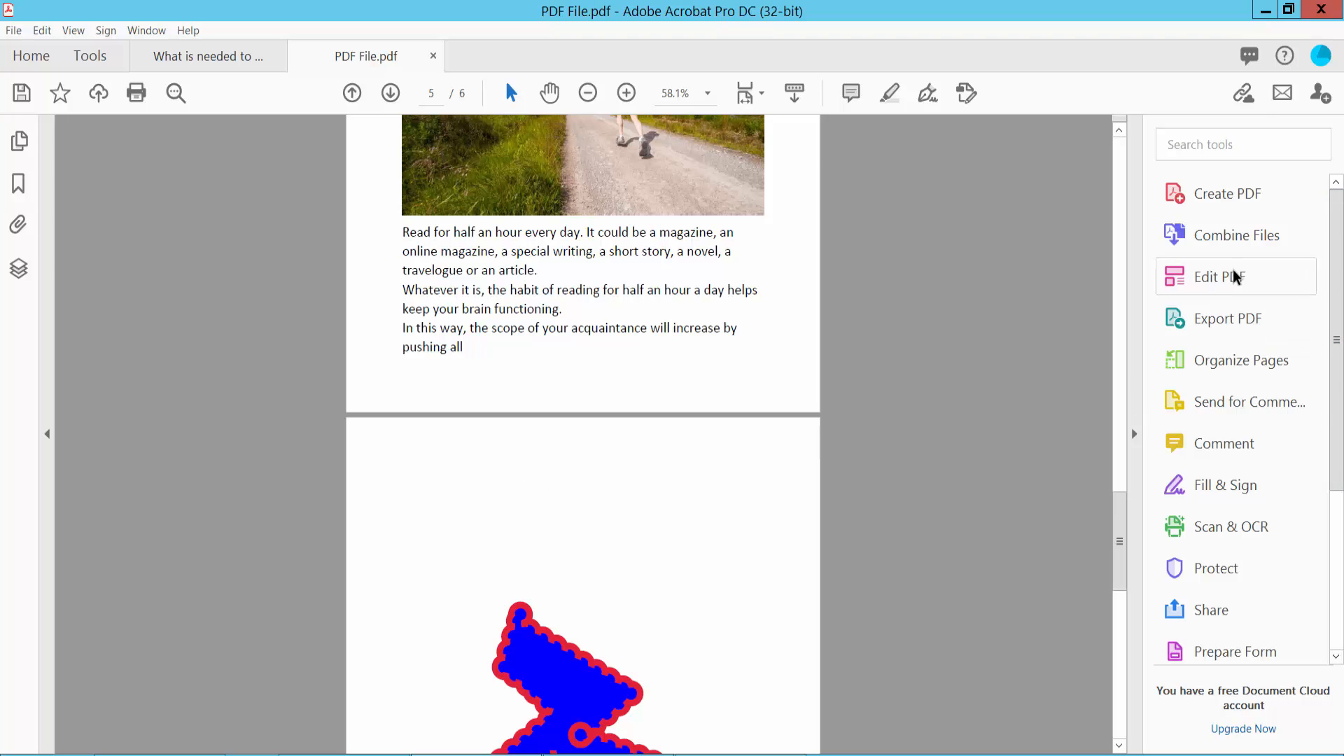
Step: Make PDF File.pdf editable and paste the osteoporosis paragraph in a new text box above the blue shape
click(1220, 276)
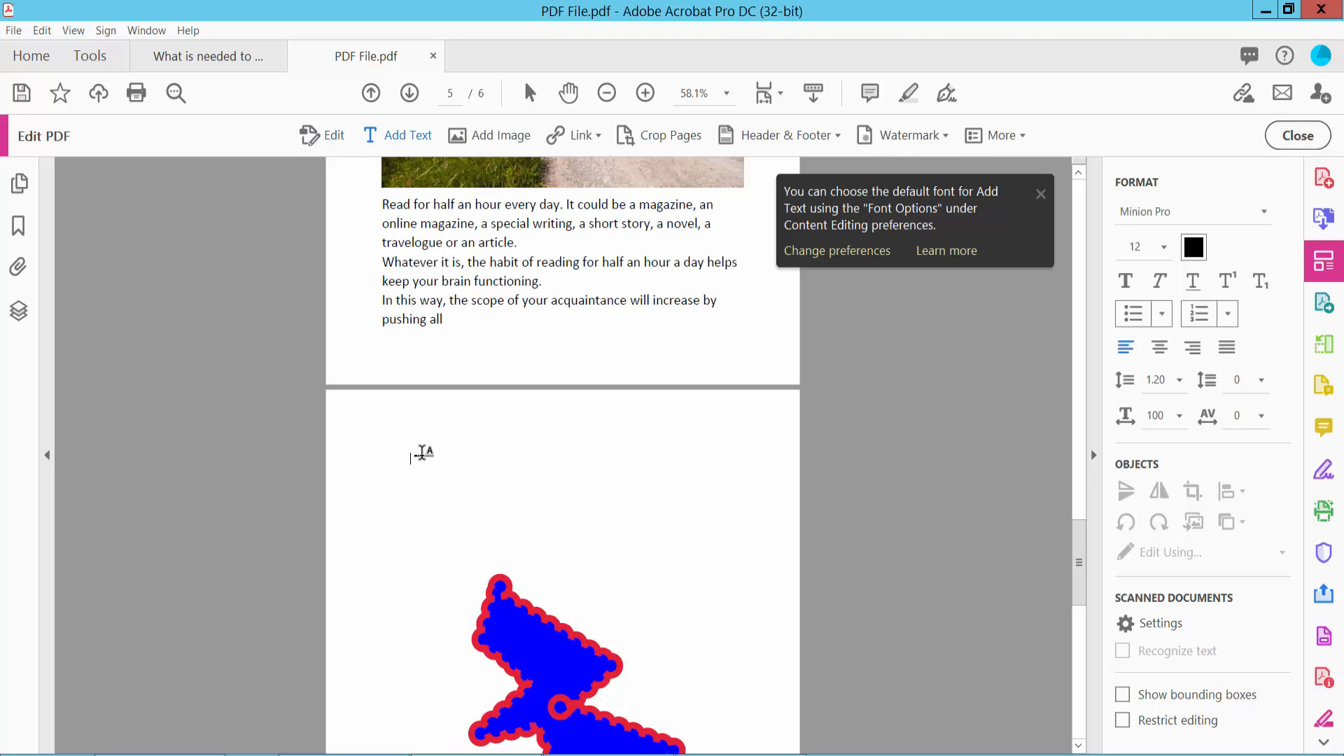
click(420, 455)
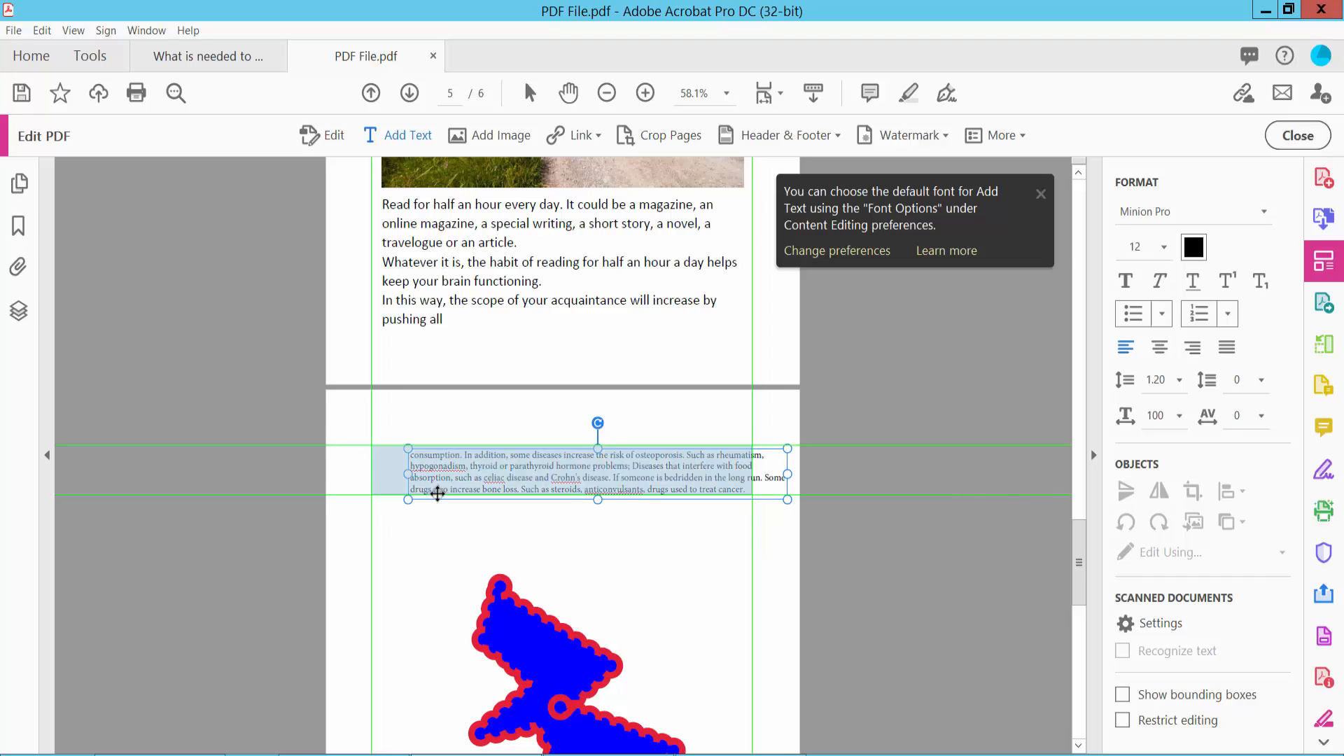
click(622, 512)
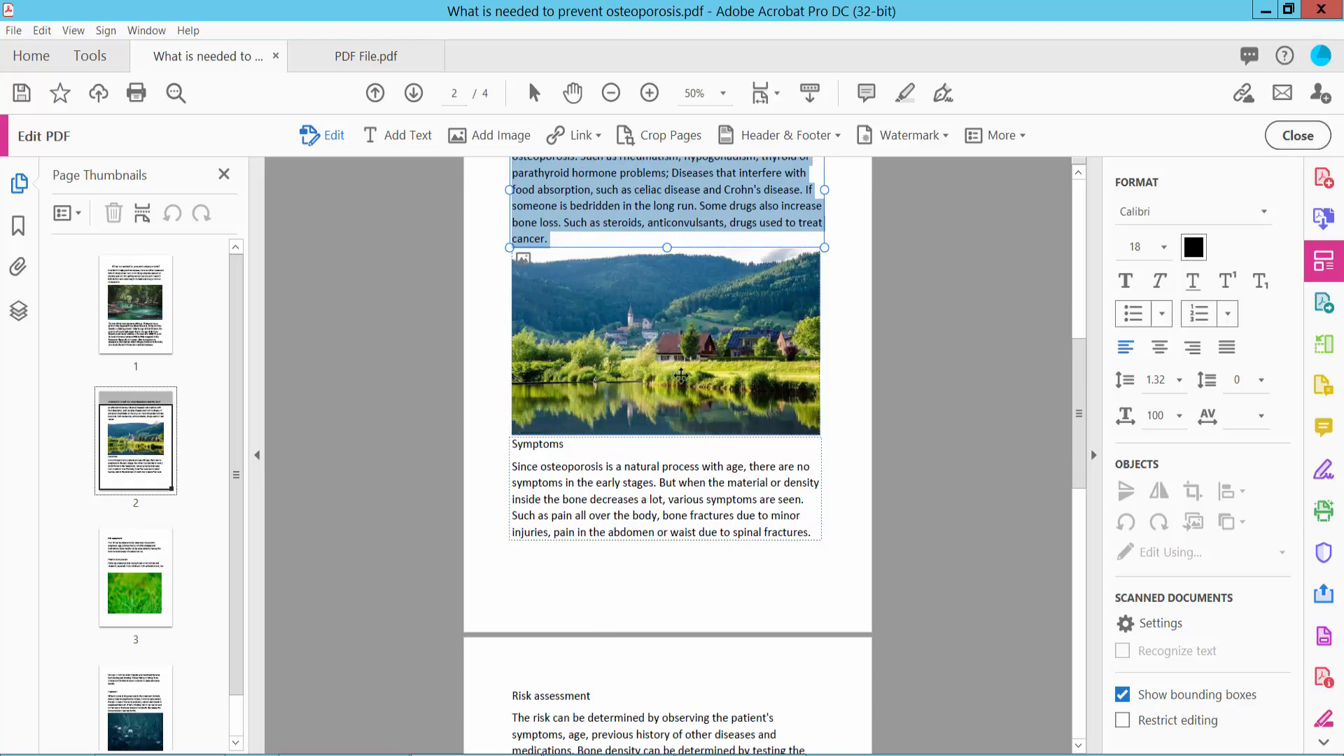
Step: Copy the landscape photo from page 2 and bring up paste options below the new paragraph in PDF File.pdf
click(678, 357)
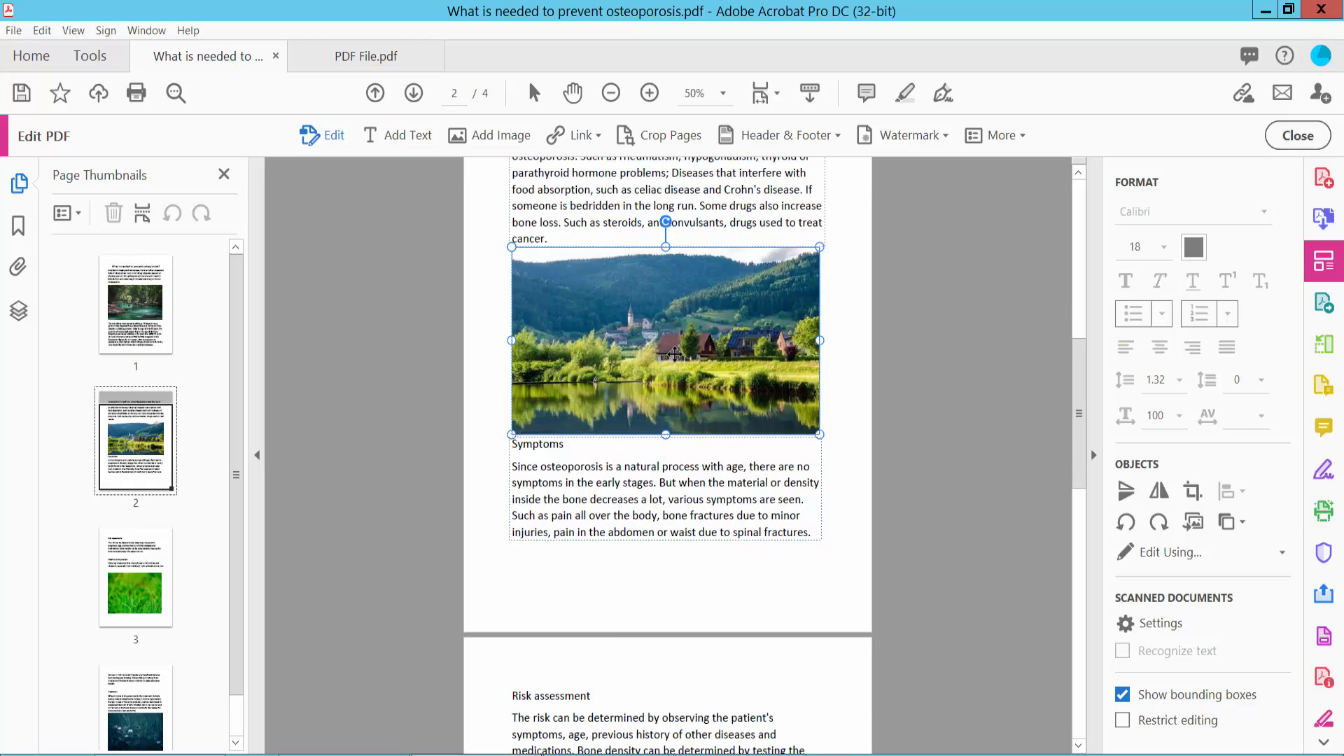
right_click(673, 353)
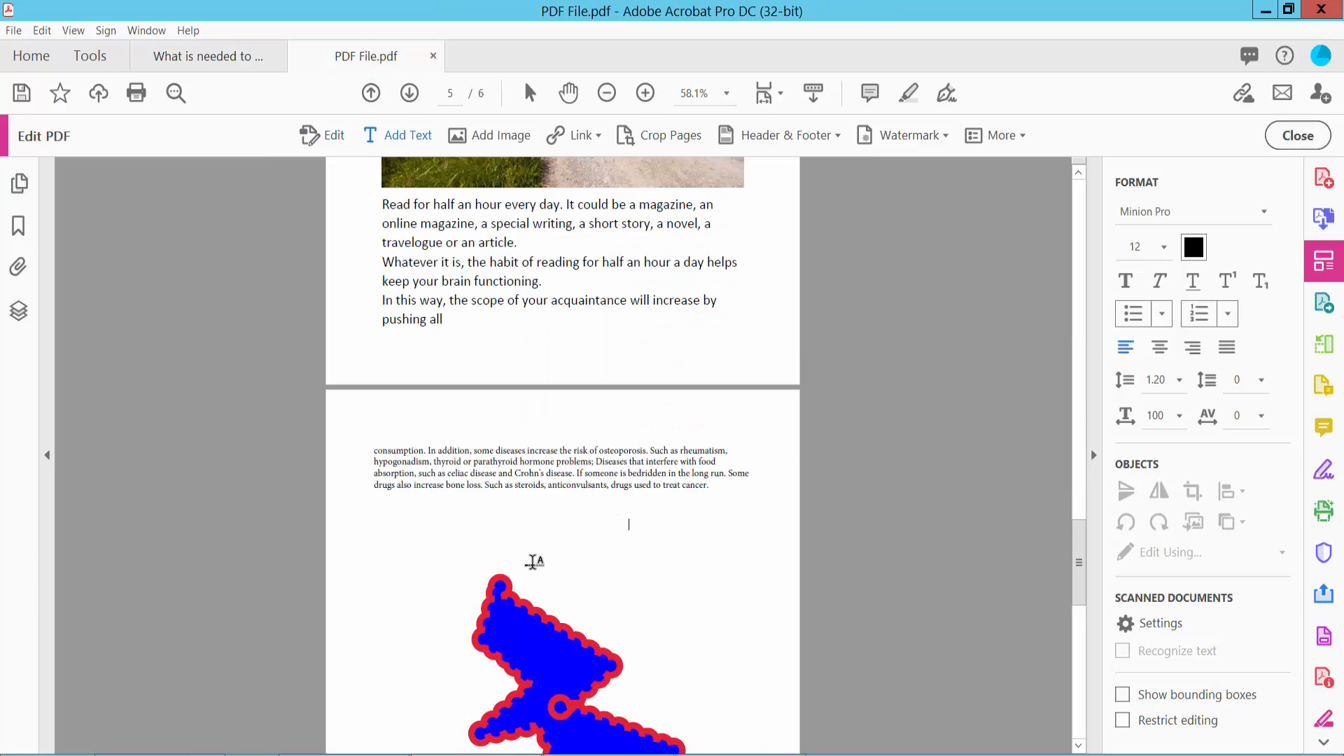
right_click(531, 559)
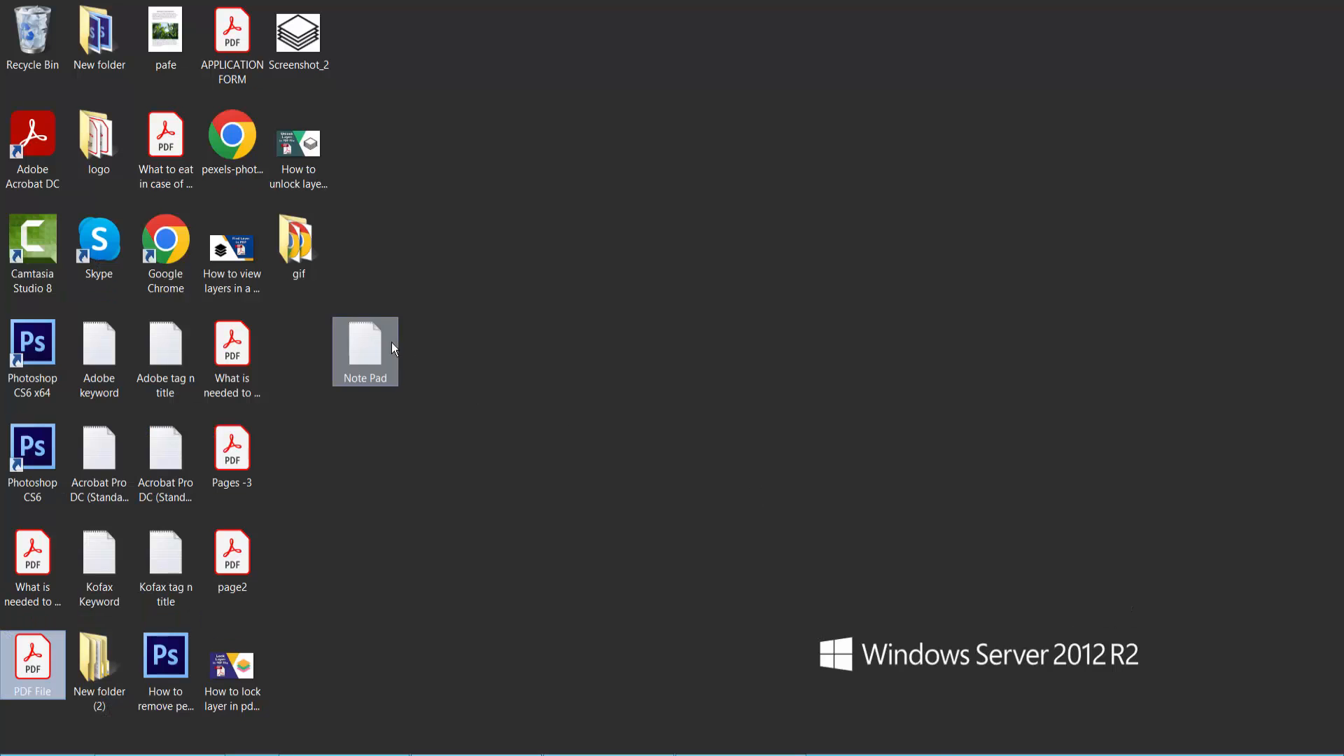
Step: Paste the paragraph about pain and bone fractures into the Note Pad text file
double_click(364, 344)
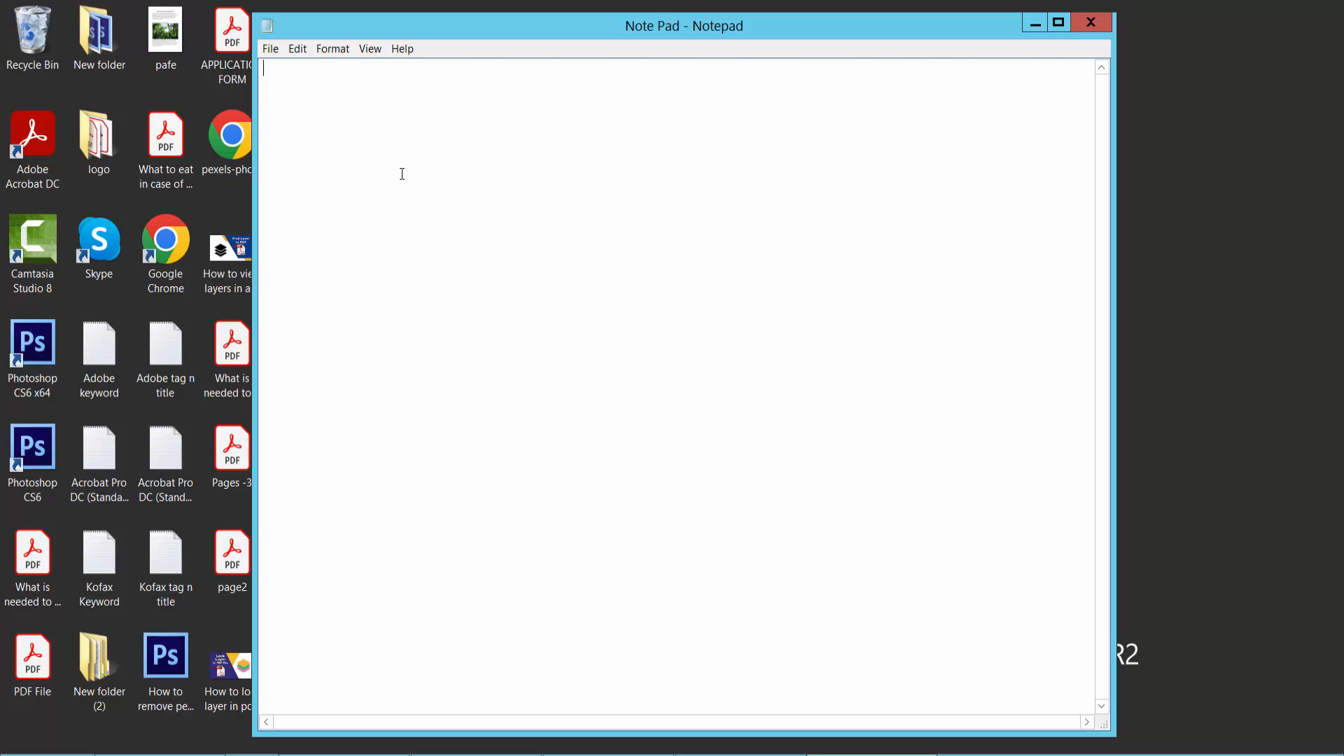
text(as pain all over the body, bone fractures due to minor injuries, pain in the abdomen or waist due to spinal fractures.)
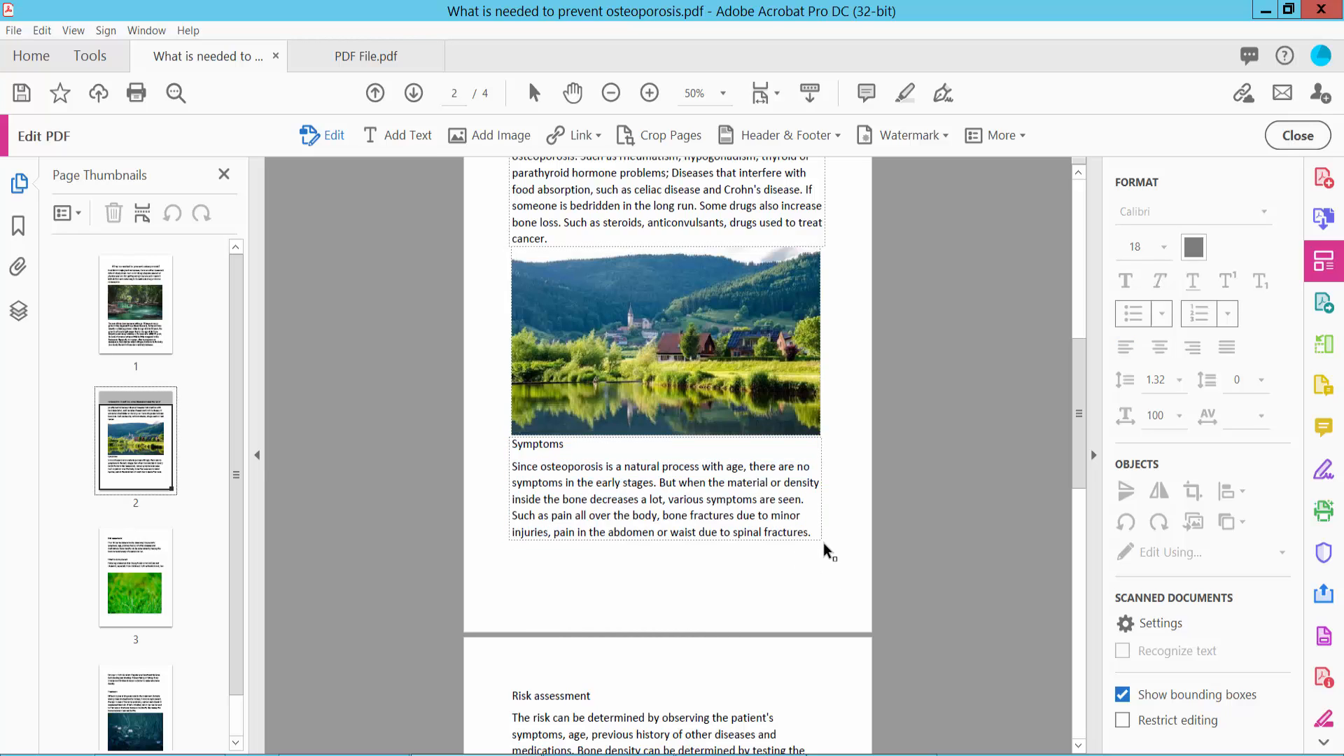
Step: Select the whole paragraph under Symptoms in the osteoporosis PDF for copying
click(696, 515)
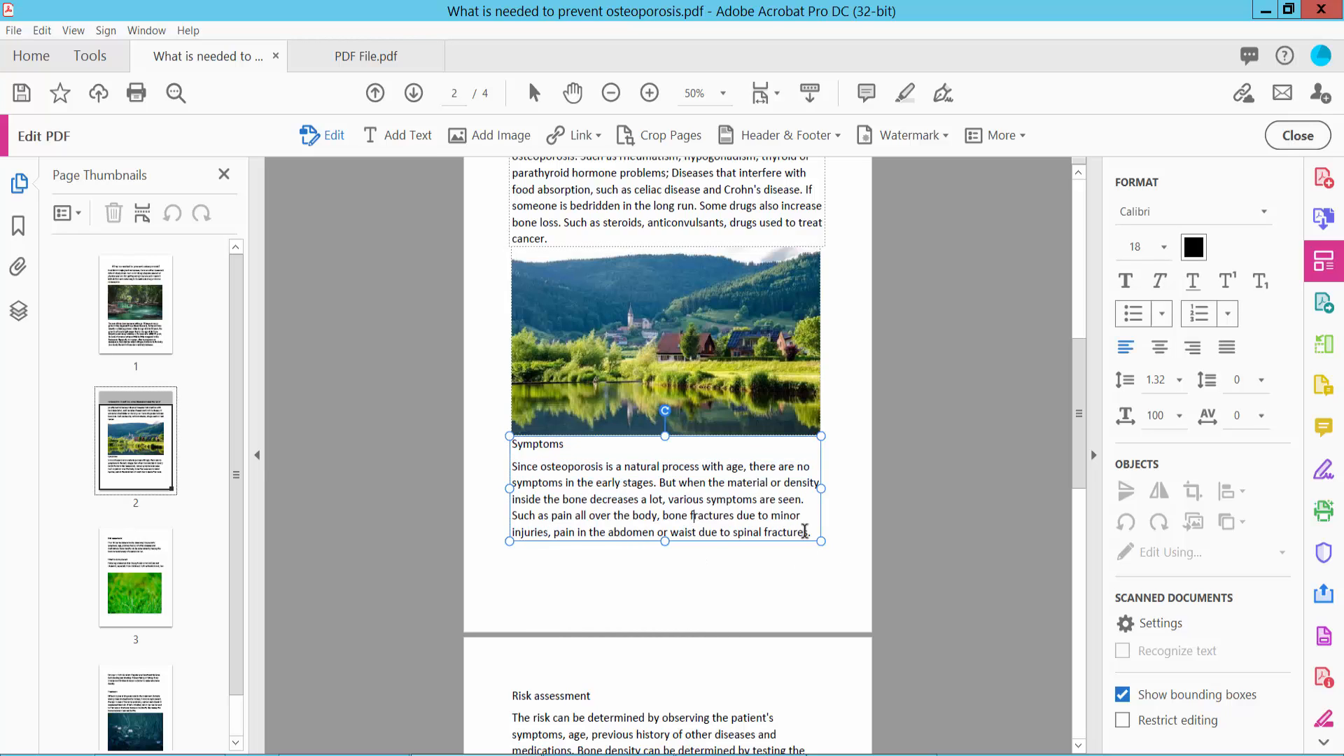
drag(513, 464, 811, 532)
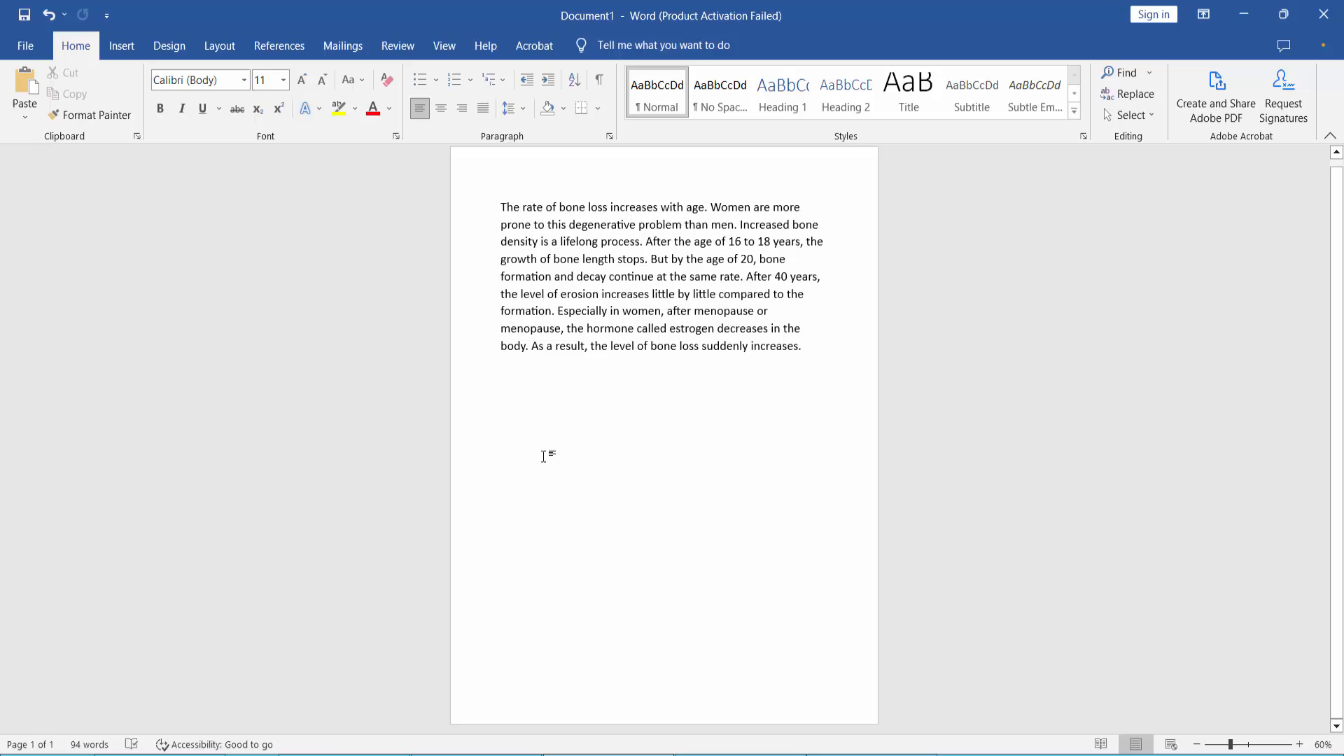
Step: Paste the Symptoms paragraph ('Since osteoporosis is a natural process with age...') below the bone-loss text in Word
text(Since osteoporosis is a natural process with age, there are no symptoms in the early stages. But when the material or density inside the bone decreases a lot, various symptoms are seen. Such as pain all over the body, bone fractures due to minor injuries, pain in the abdomen or waist due to spinal fractures.)
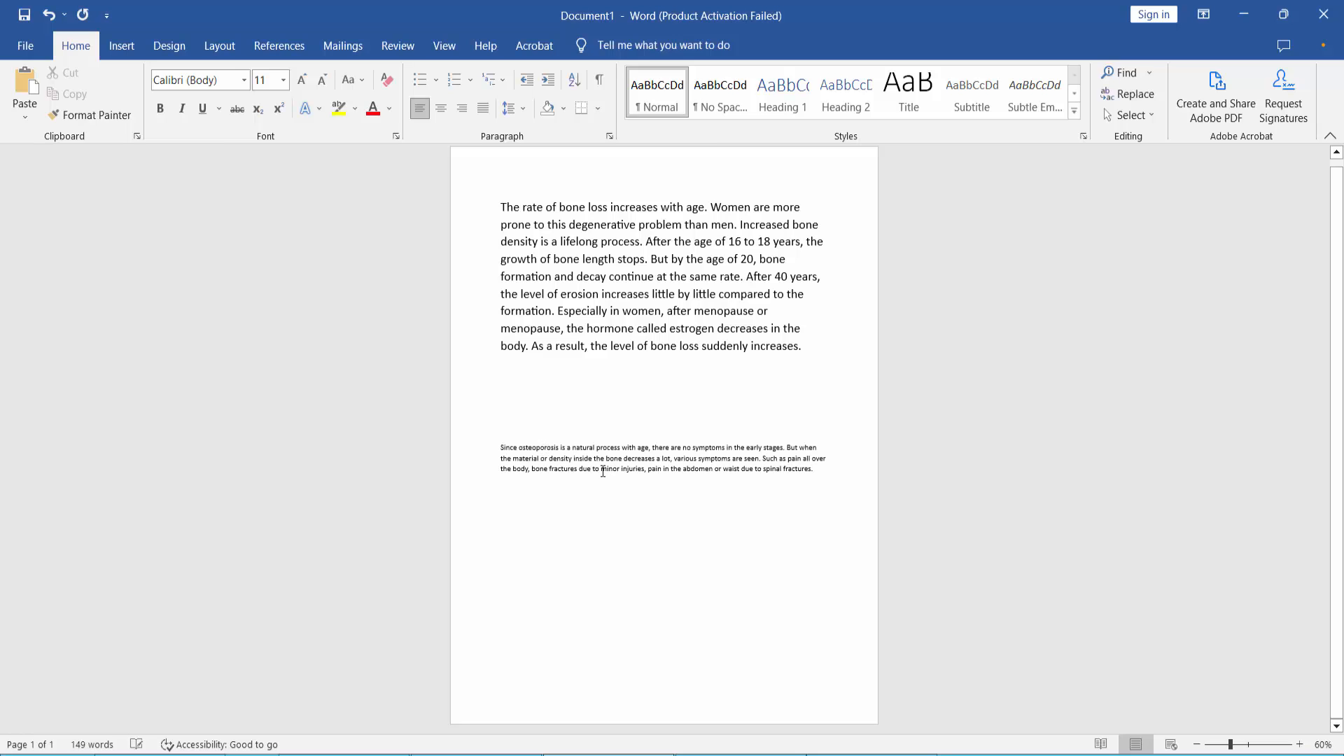
mouse_move(741, 471)
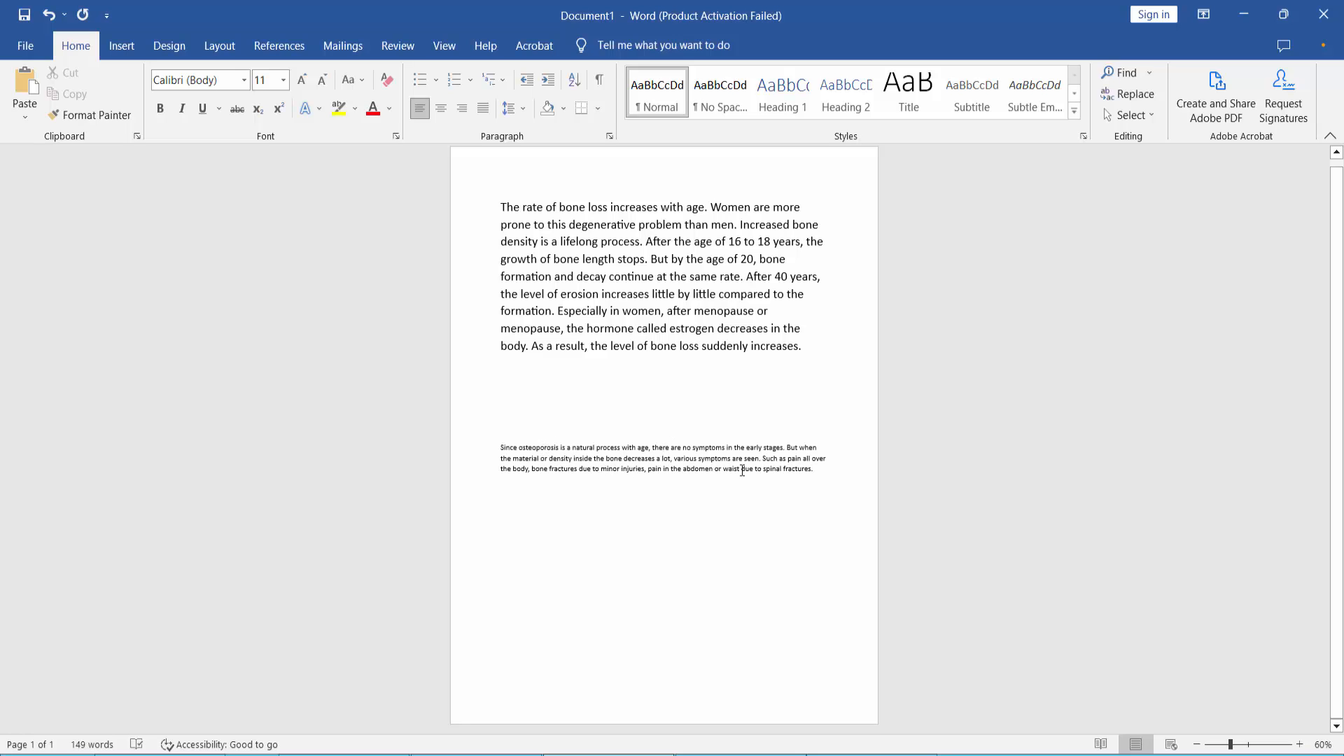